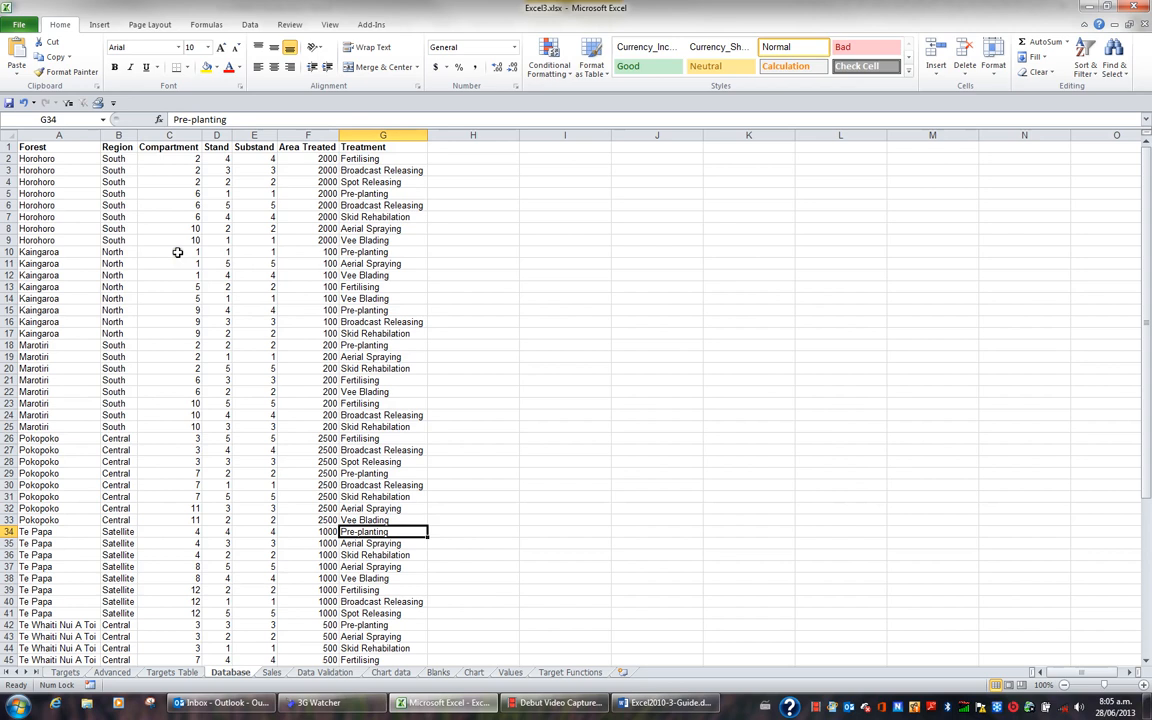
Select a cell in the forest list and show the Data tab tools.
click(169, 251)
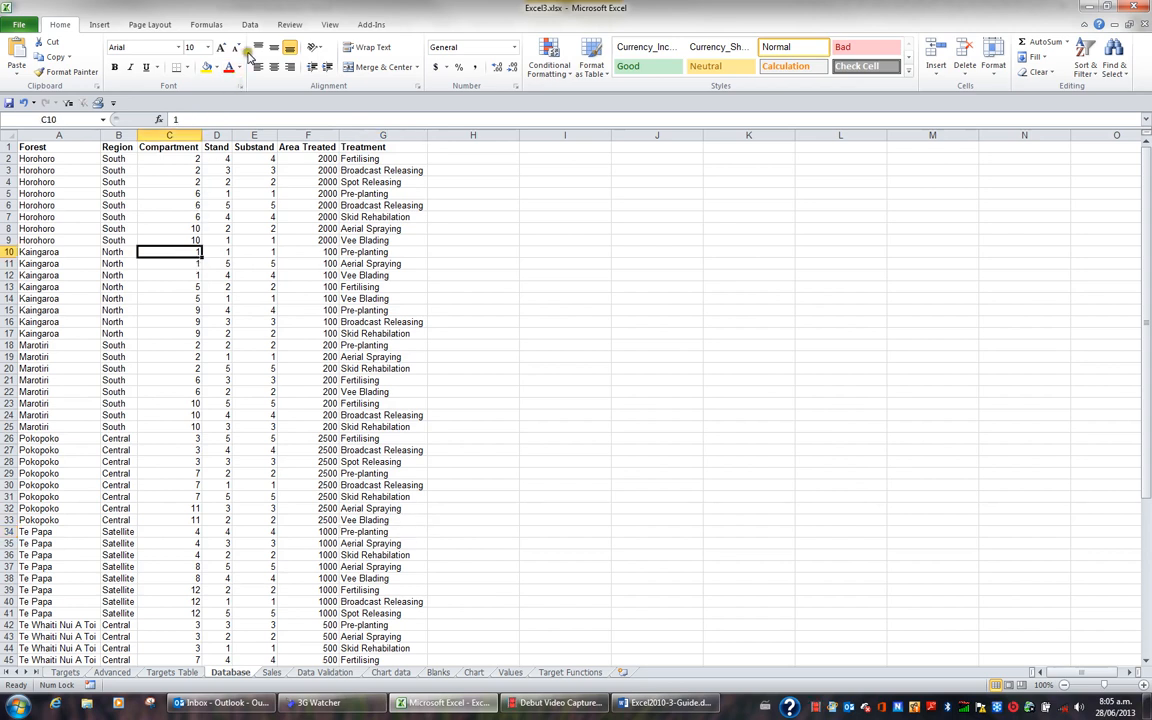
click(250, 24)
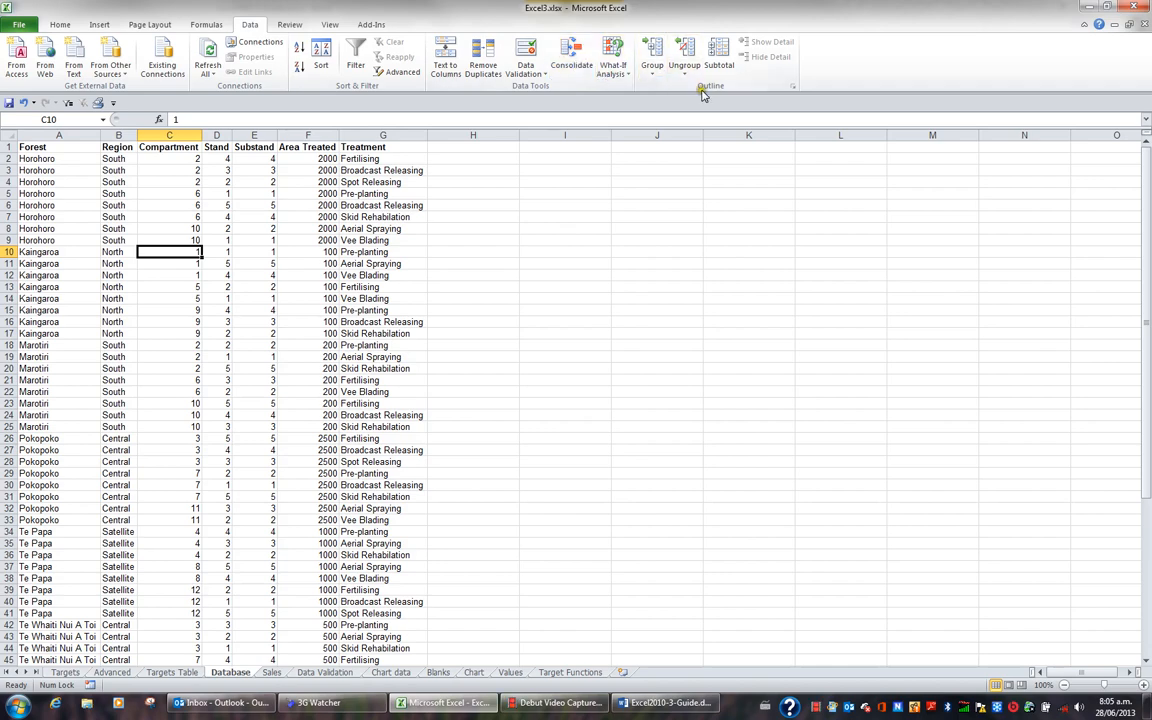
mouse_move(718, 55)
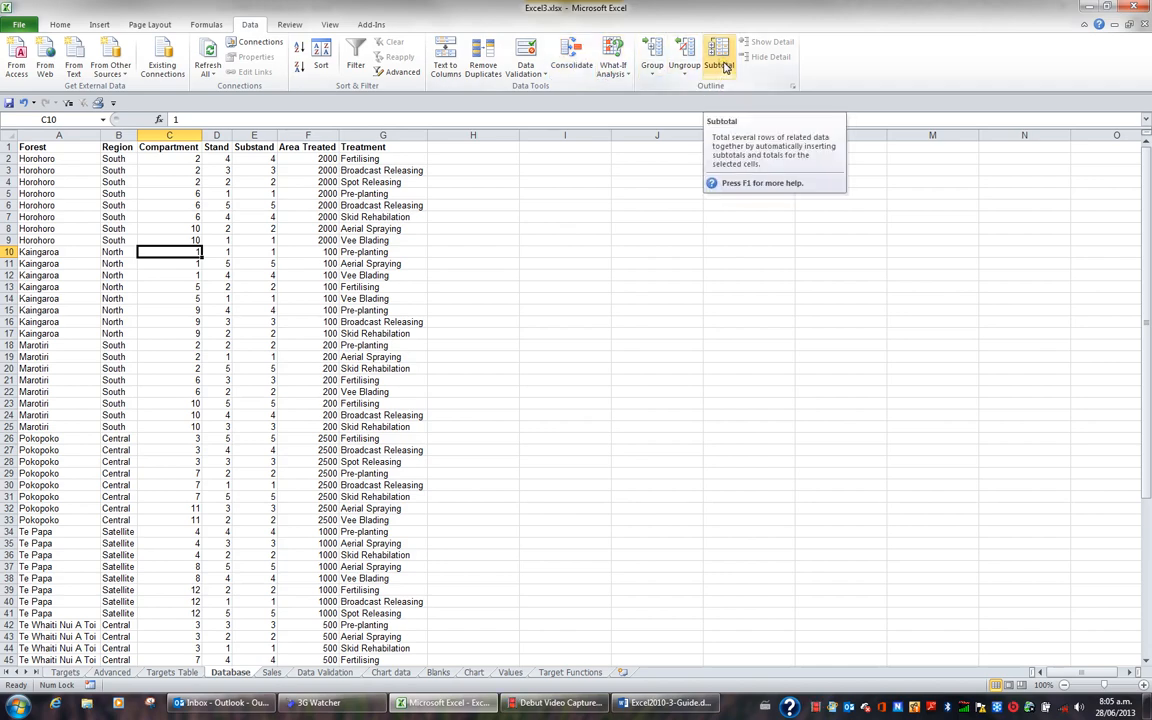
Subtotal at each change in Forest using Sum on Area Treated only, unticking Treatment.
click(718, 58)
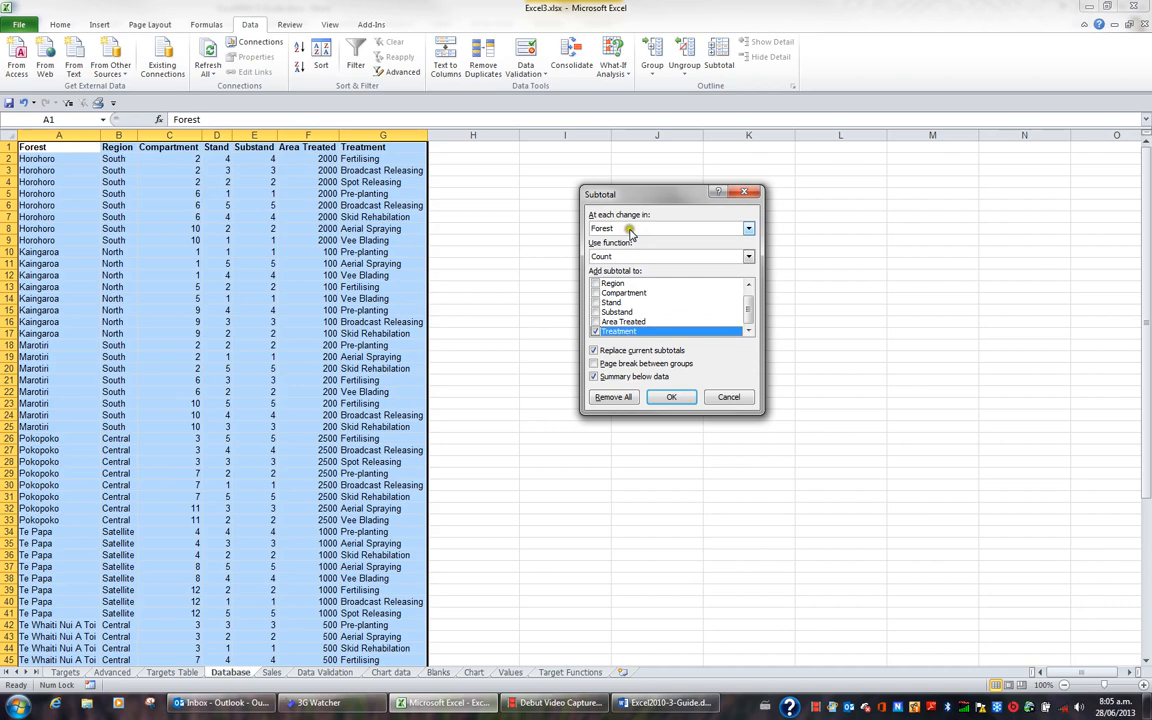
click(748, 228)
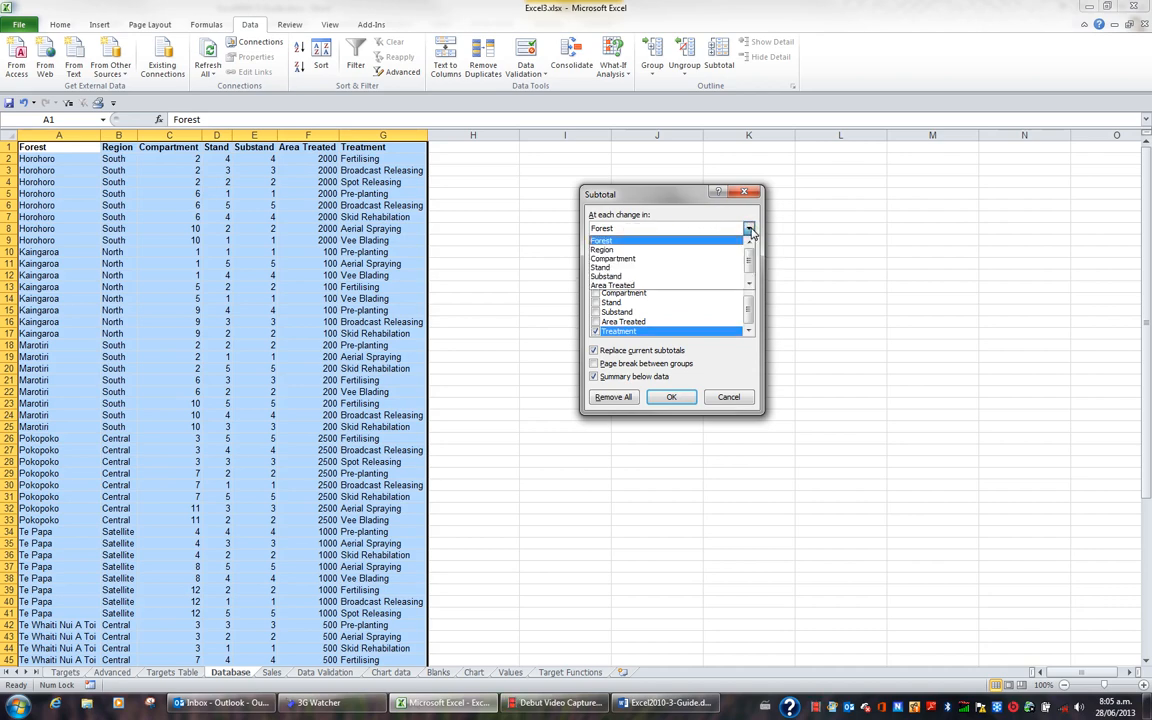
click(749, 228)
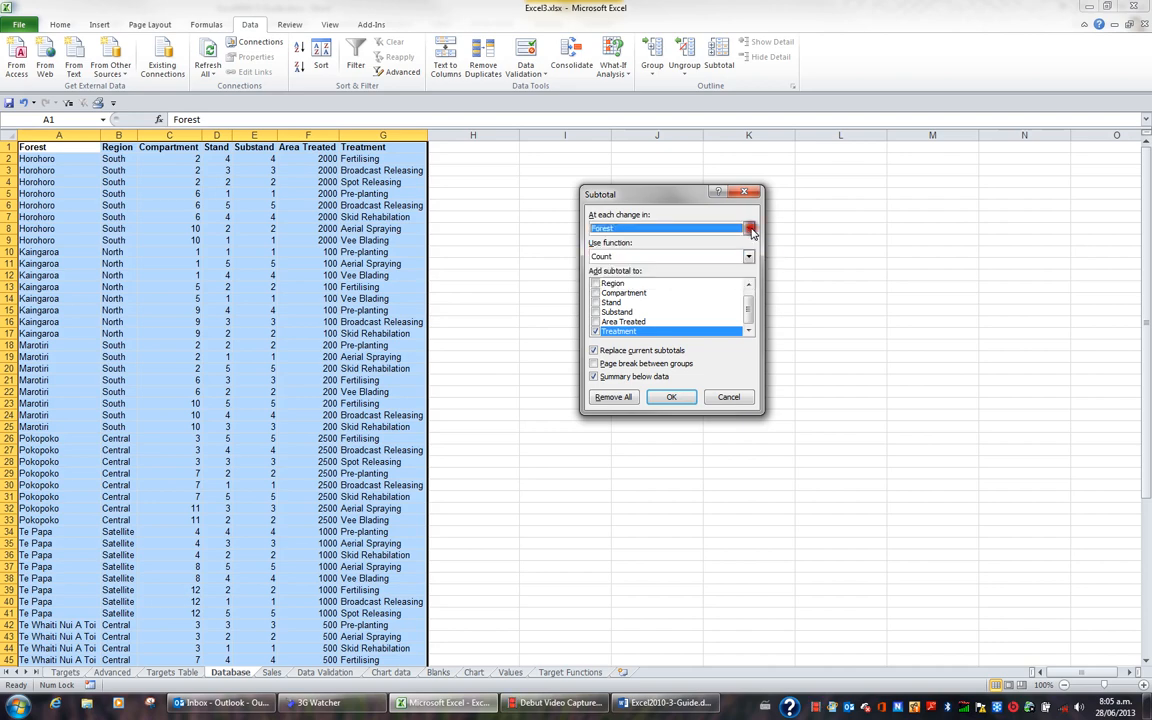
mouse_move(615, 240)
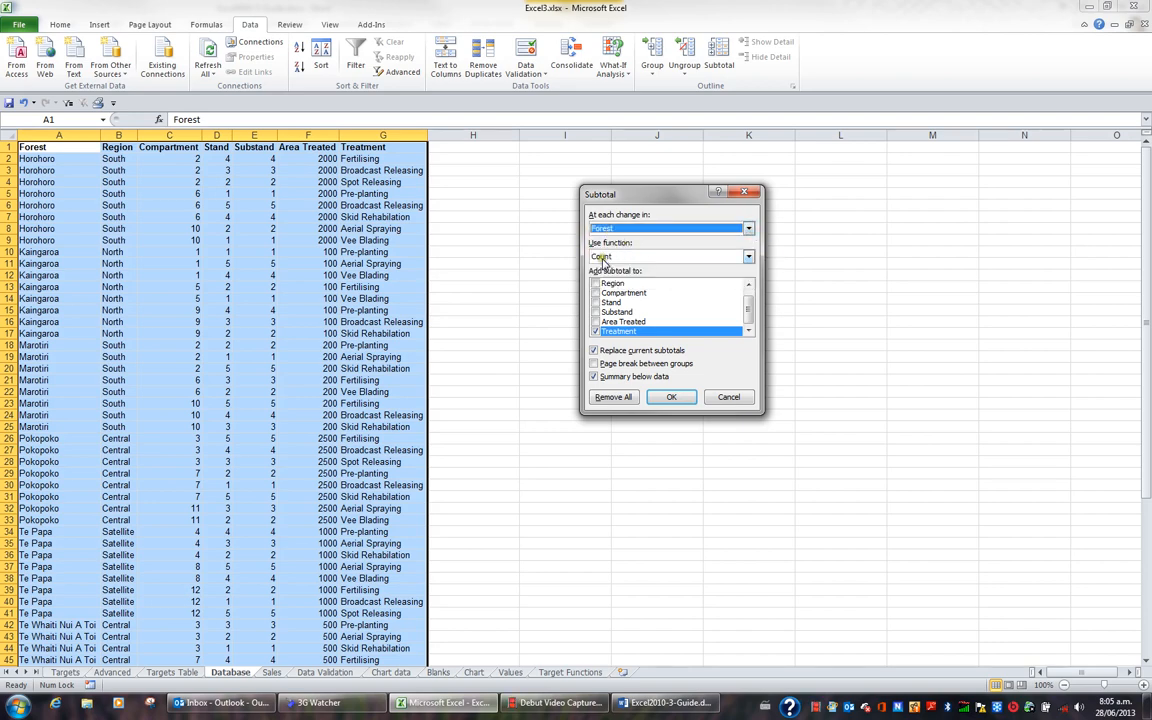
click(748, 257)
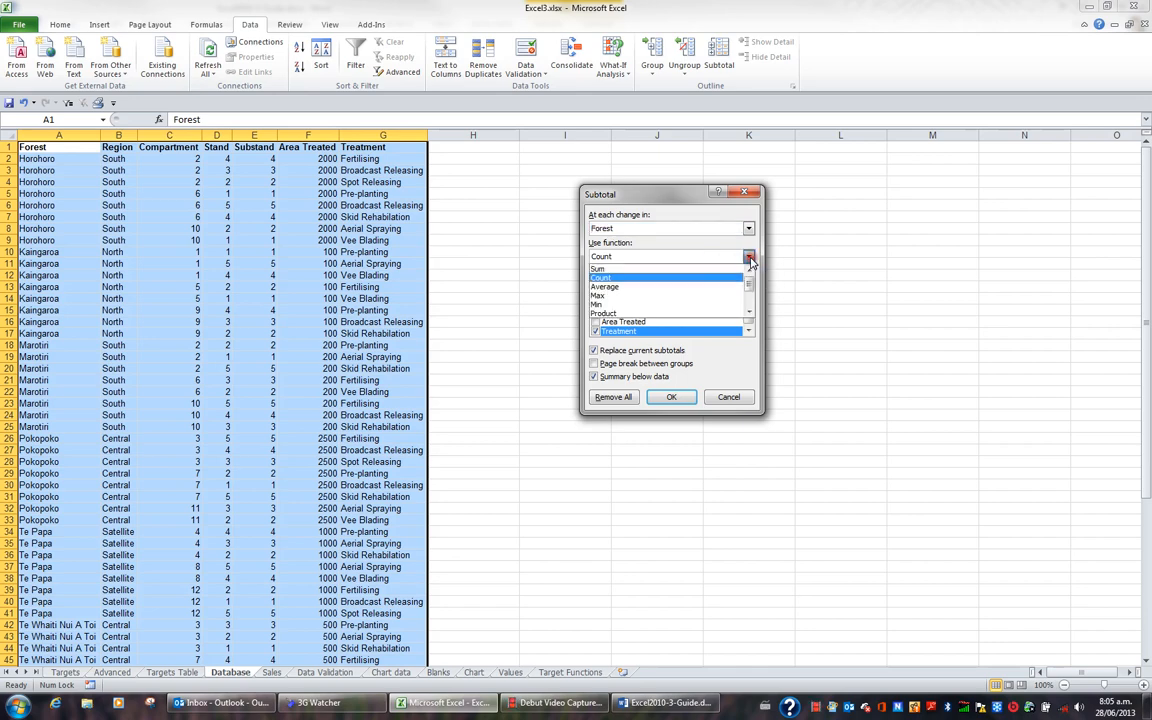
click(601, 268)
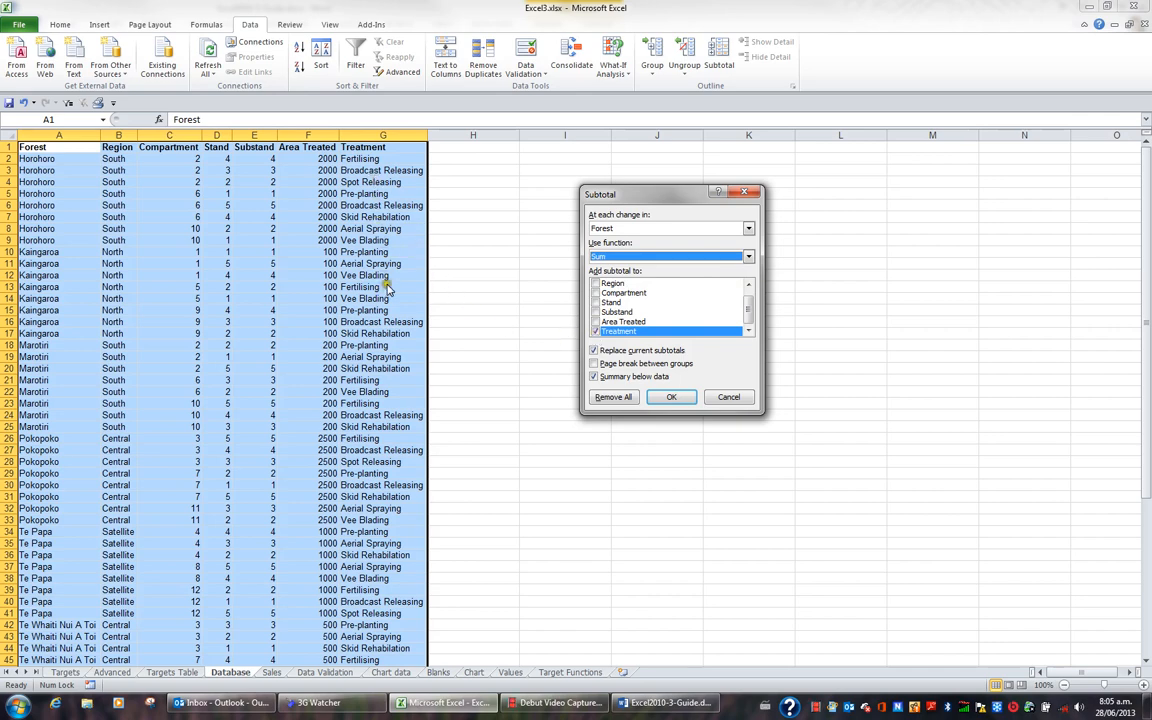
click(596, 331)
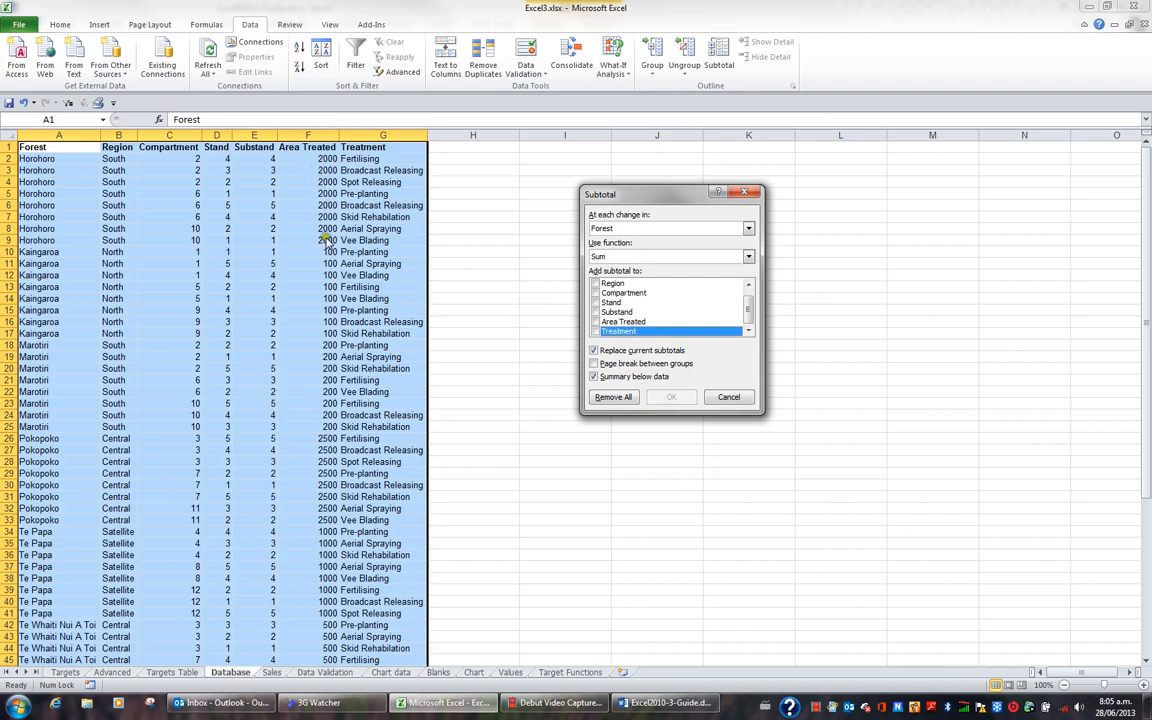
click(596, 321)
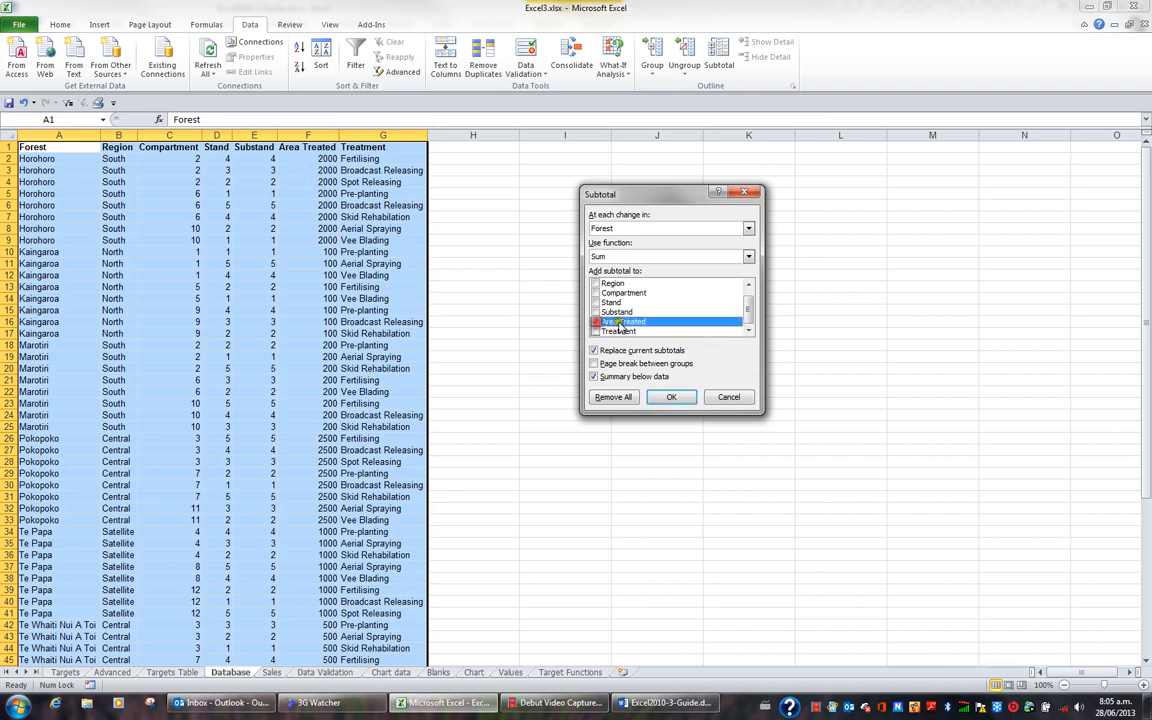
click(595, 321)
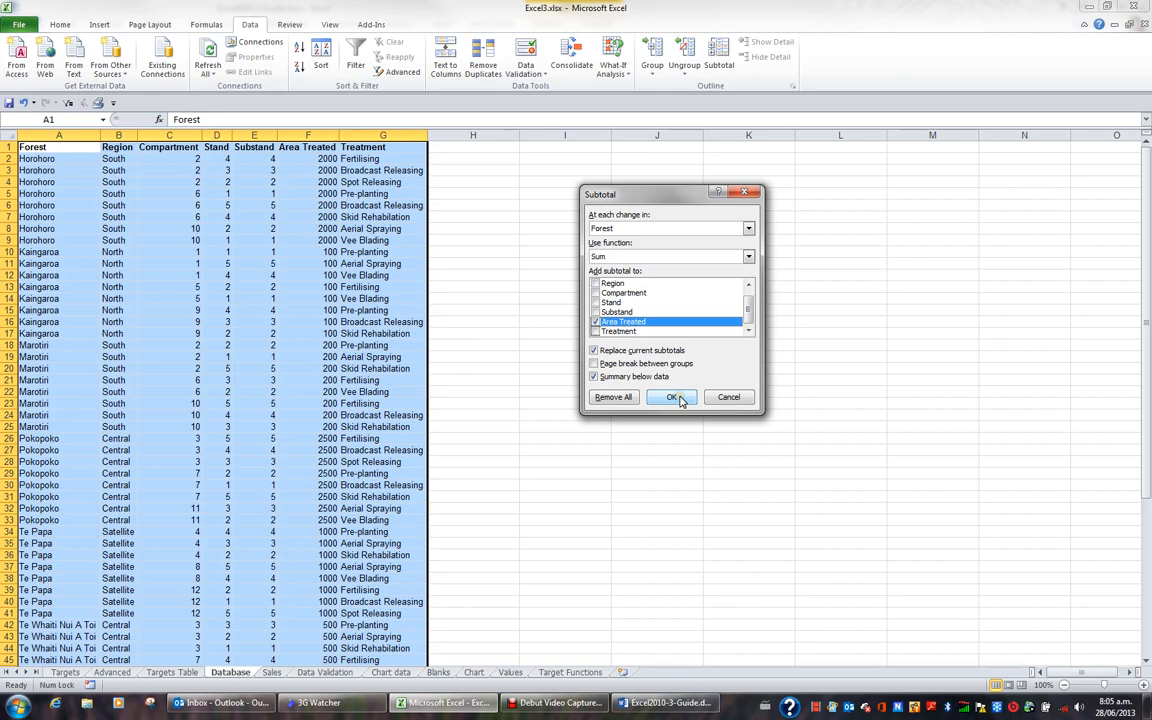
click(671, 397)
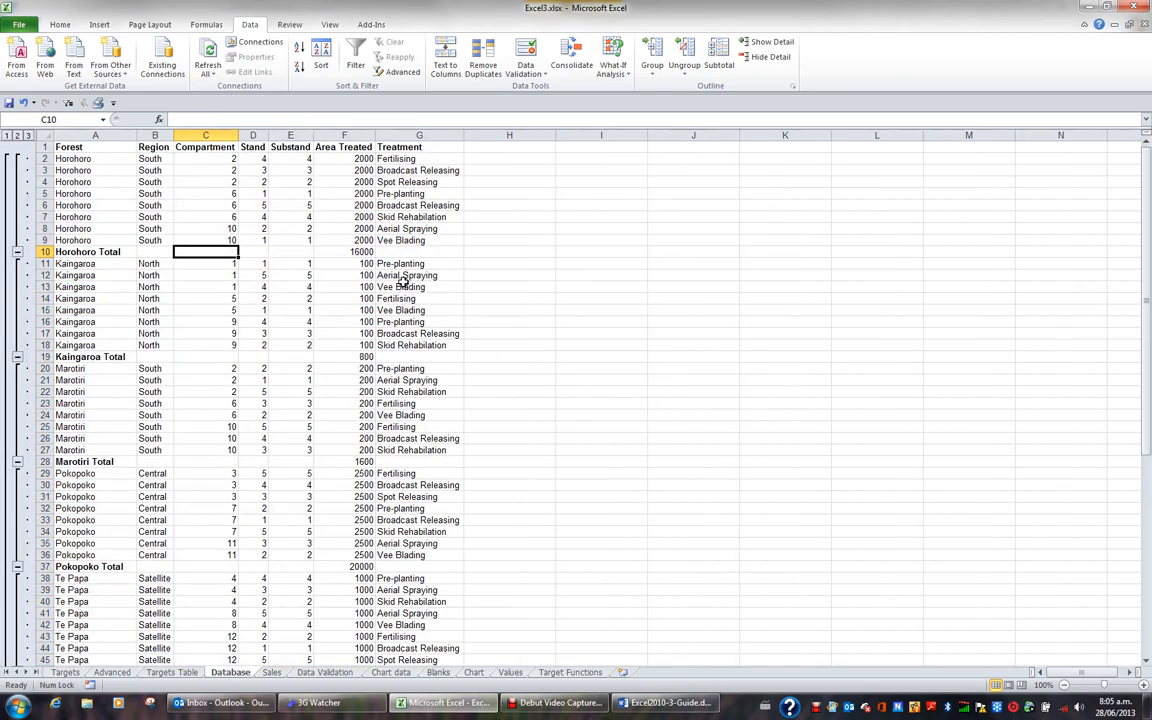
click(344, 356)
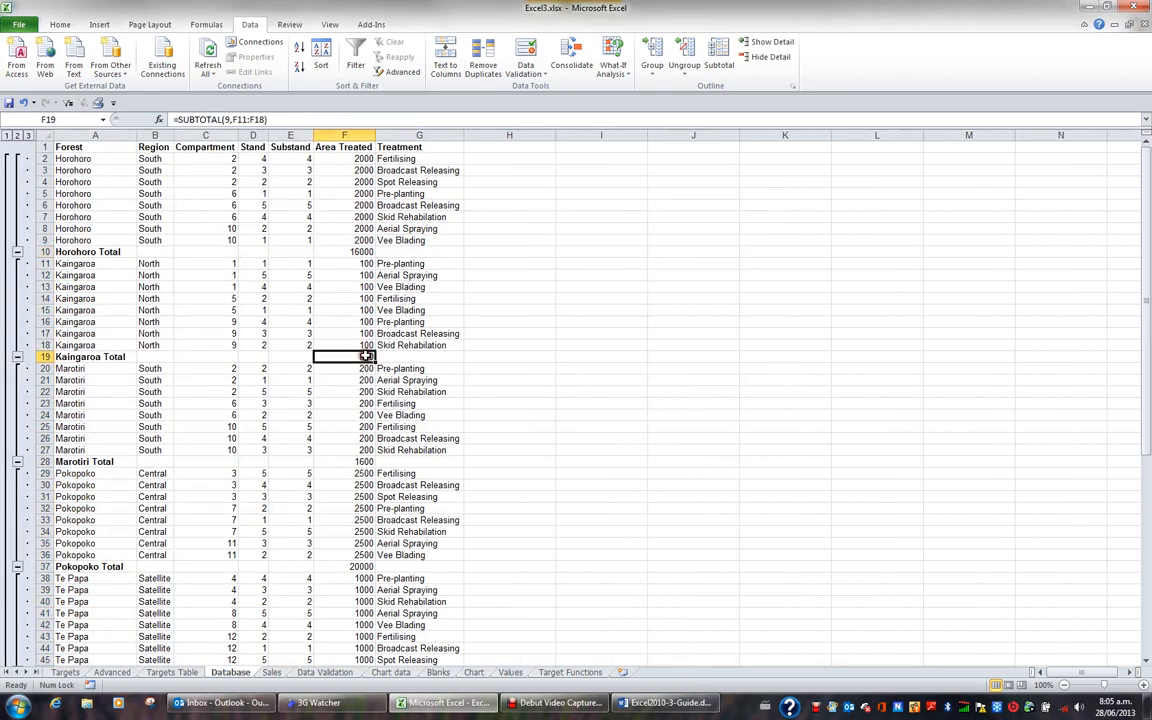
click(344, 461)
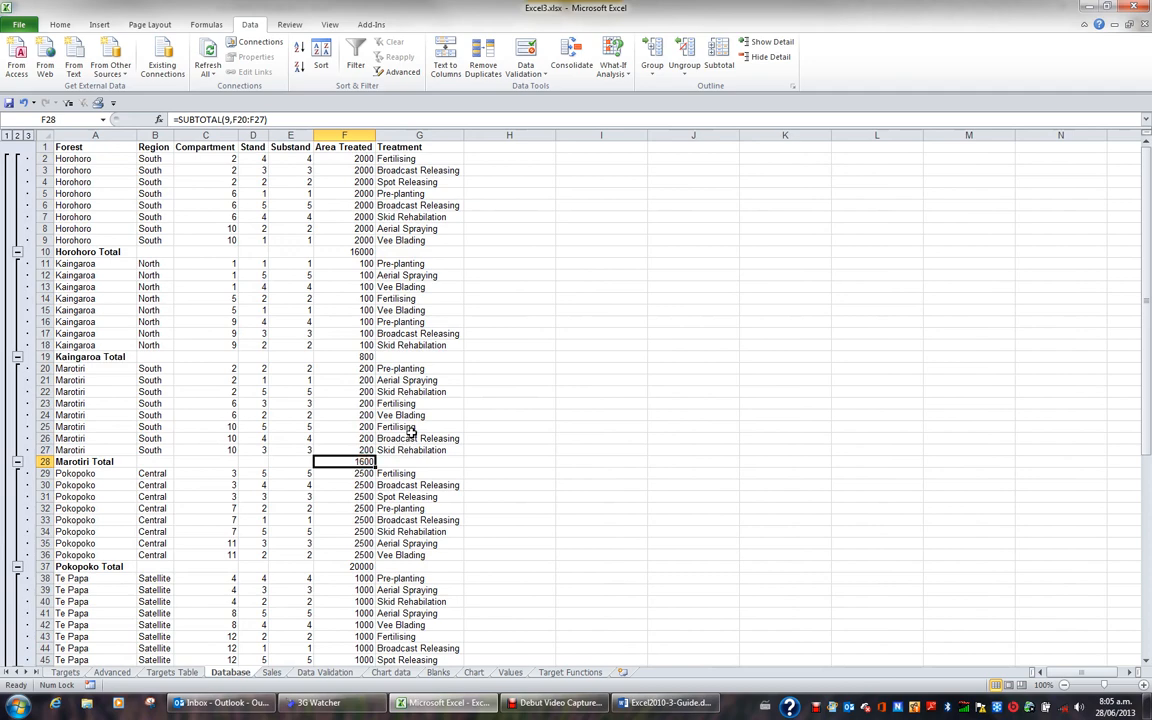
mouse_move(250, 320)
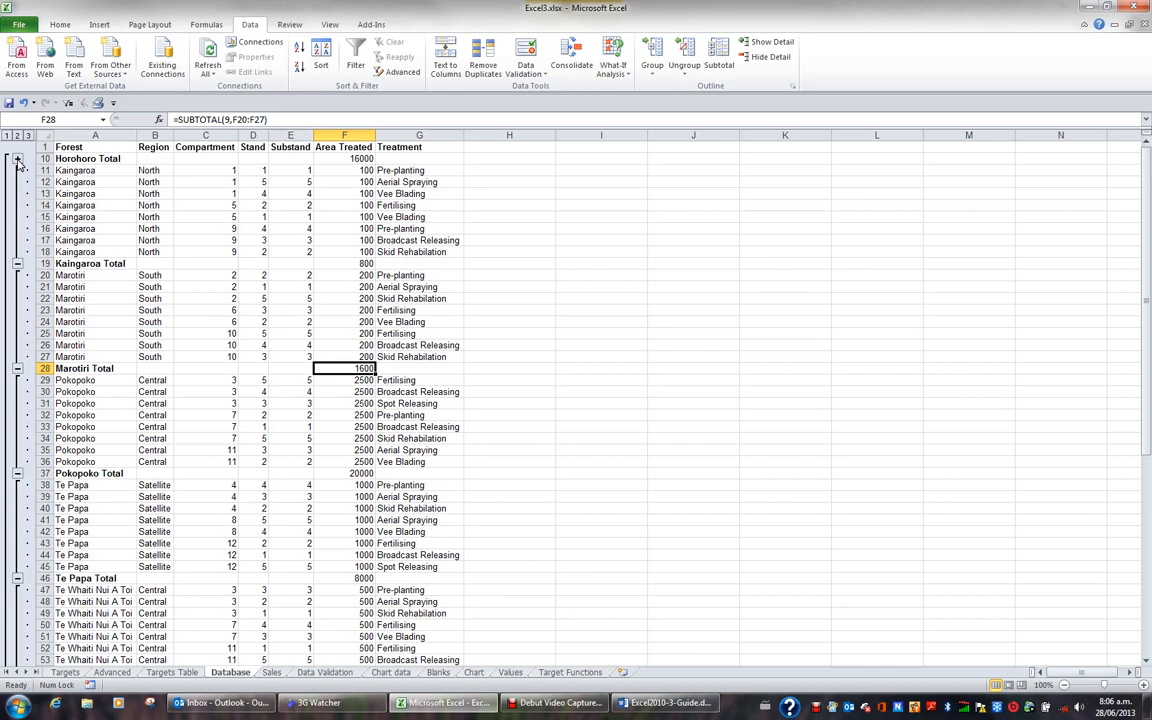
click(17, 159)
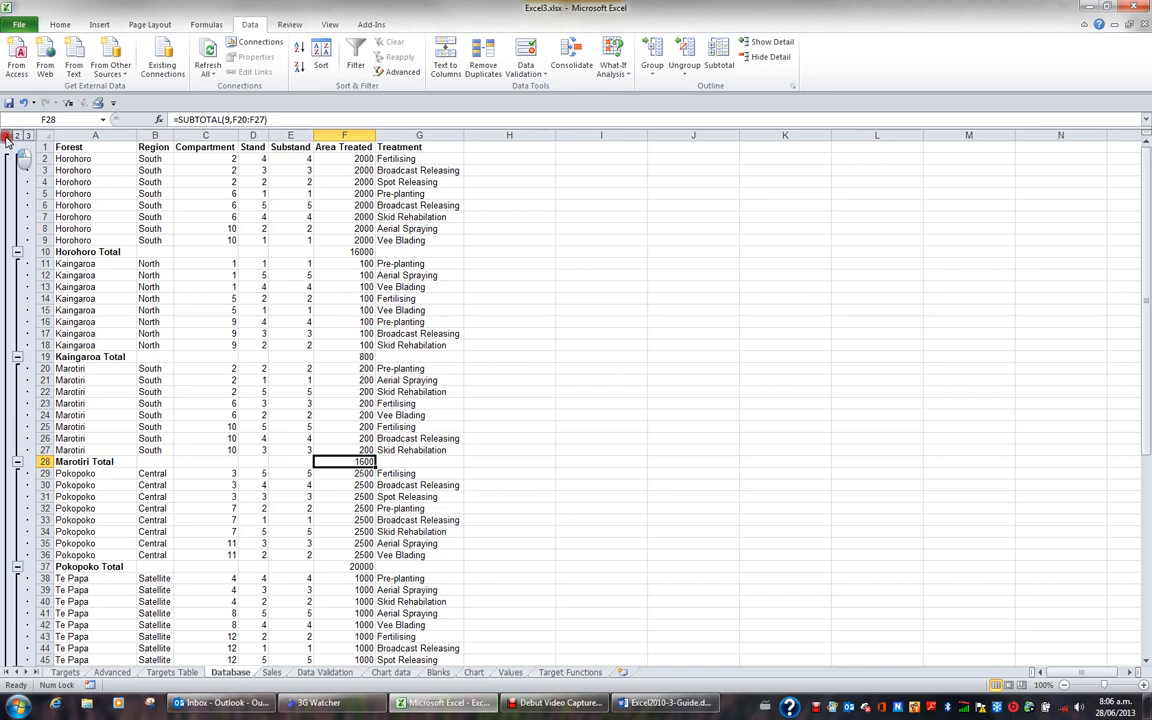
click(6, 135)
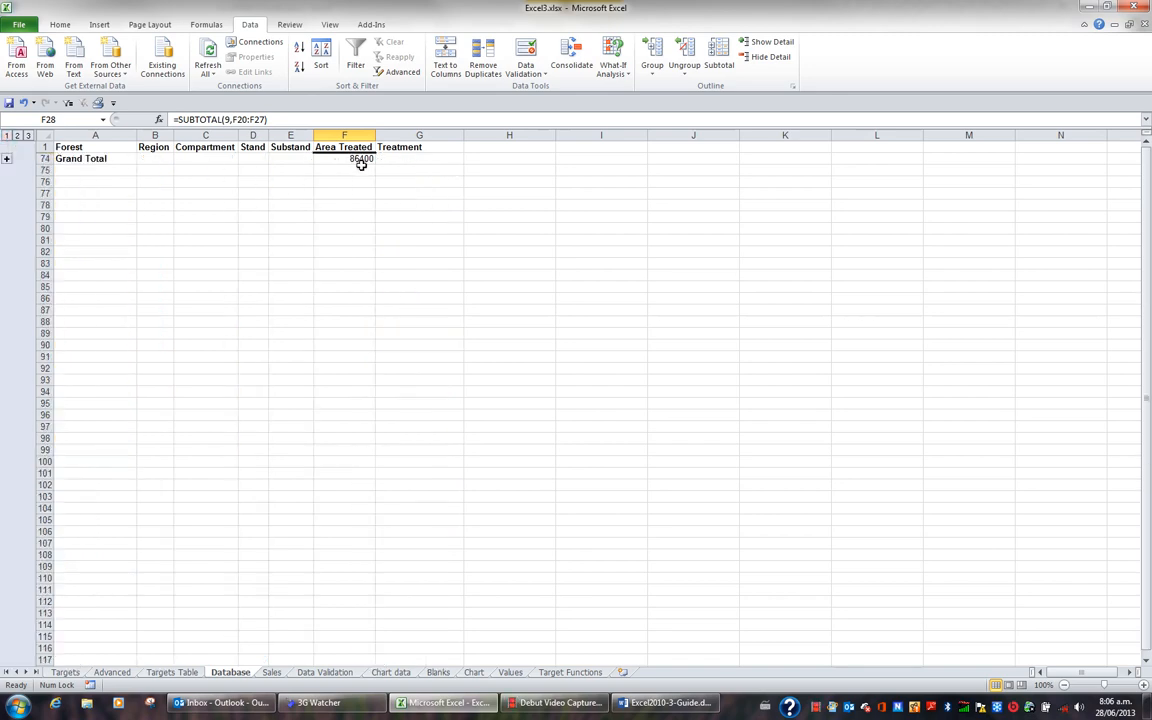
mouse_move(374, 163)
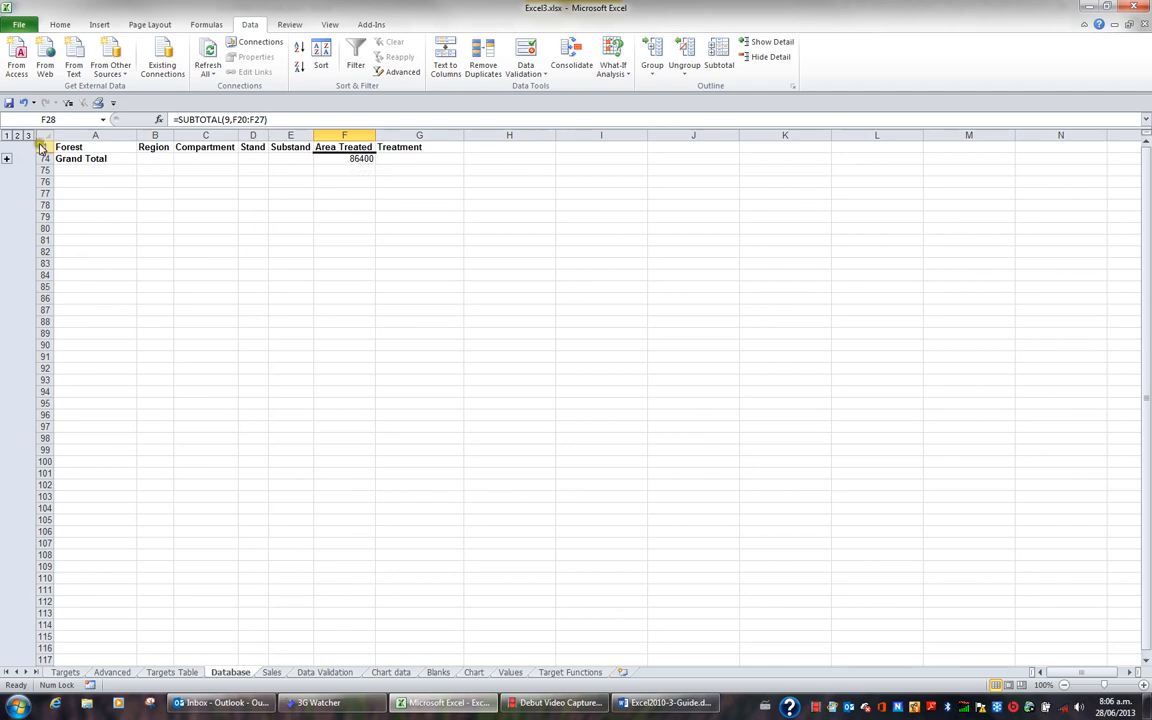
Browse outline levels, expanding Kaingaroa, then Remove All subtotals.
click(17, 135)
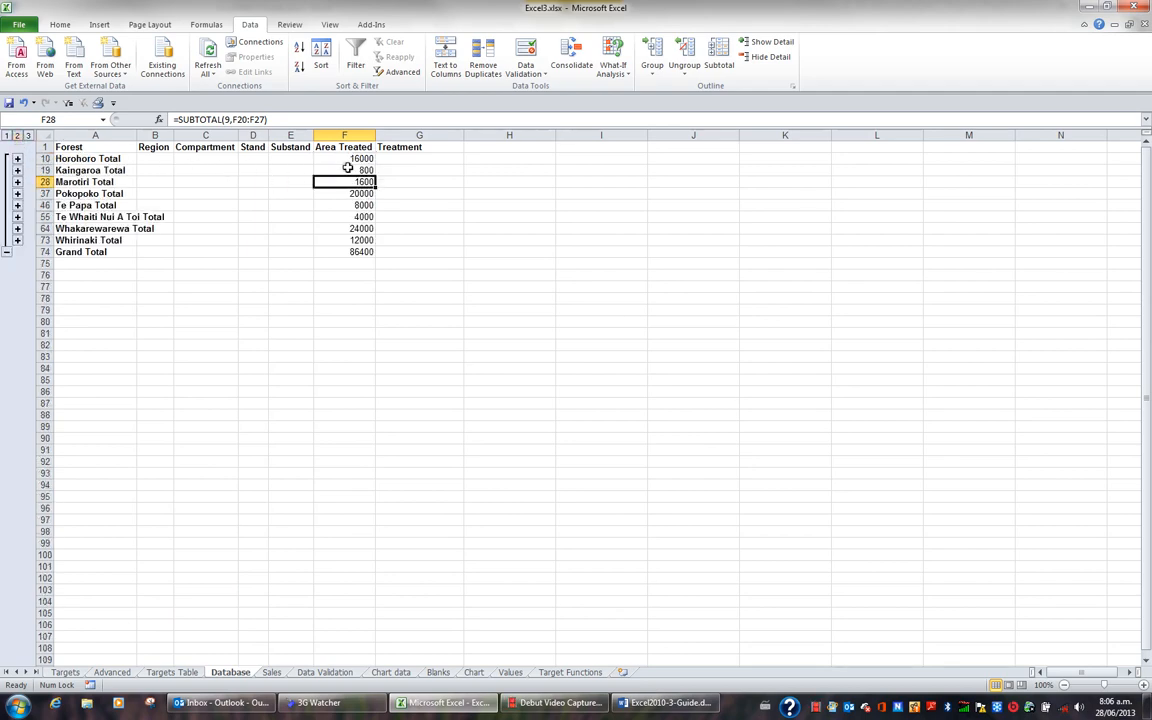
mouse_move(359, 258)
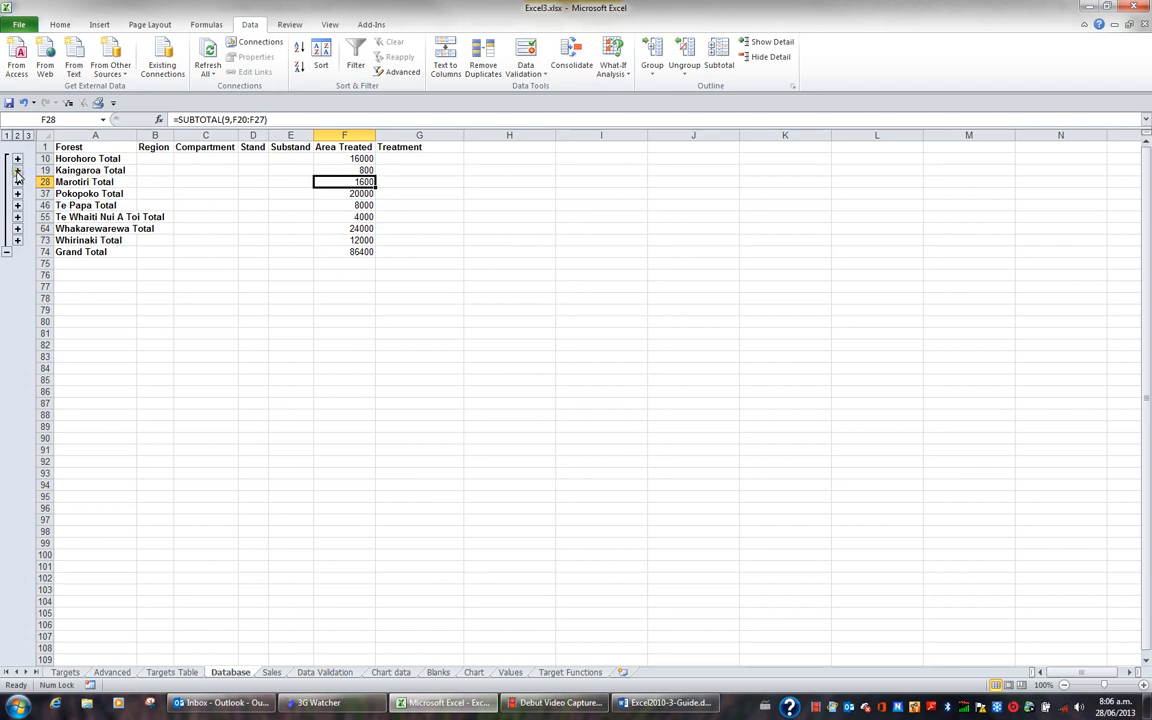
click(17, 170)
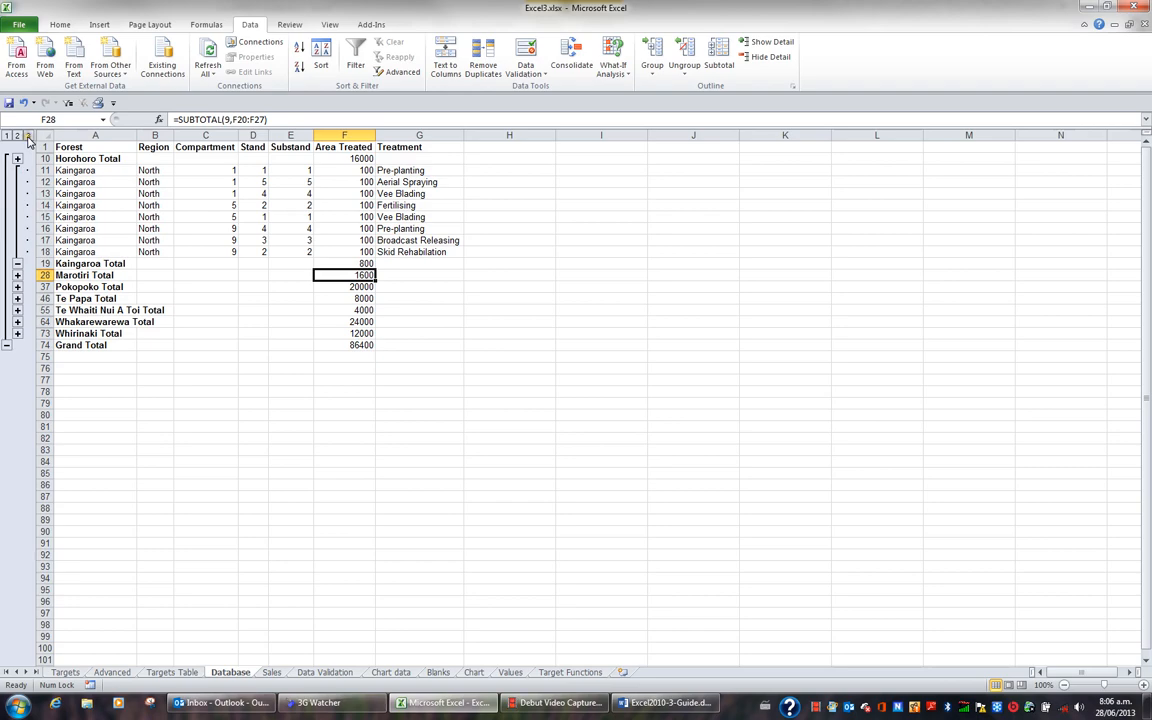
click(30, 135)
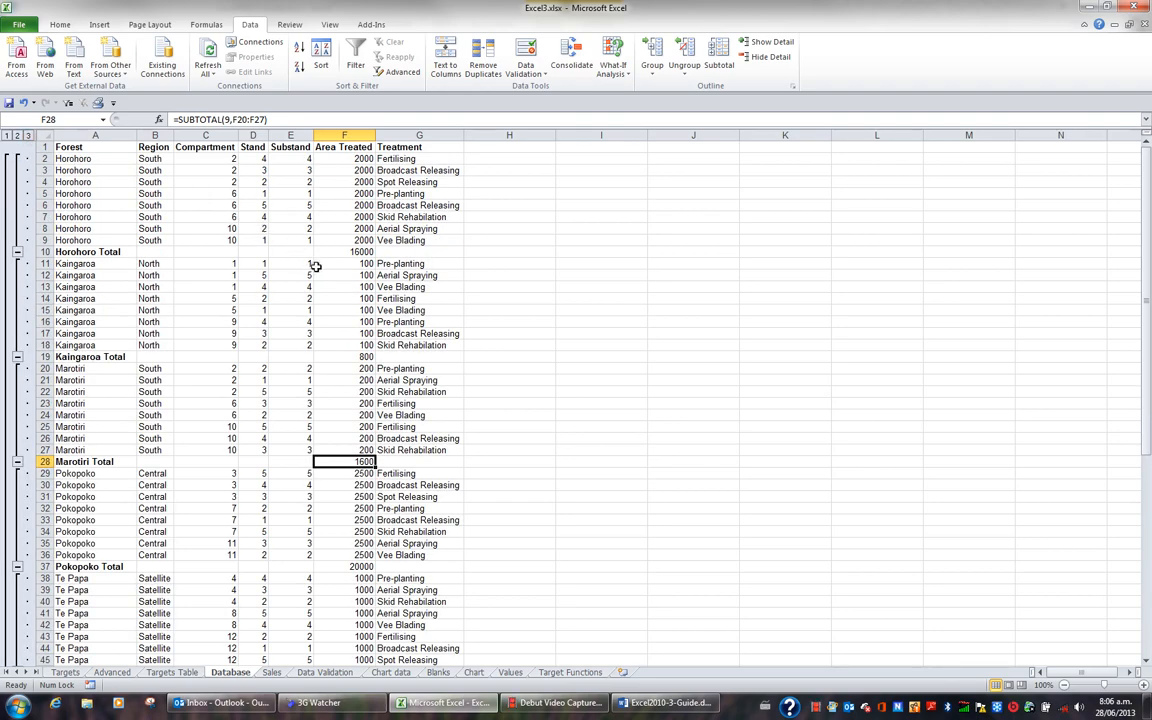
mouse_move(294, 285)
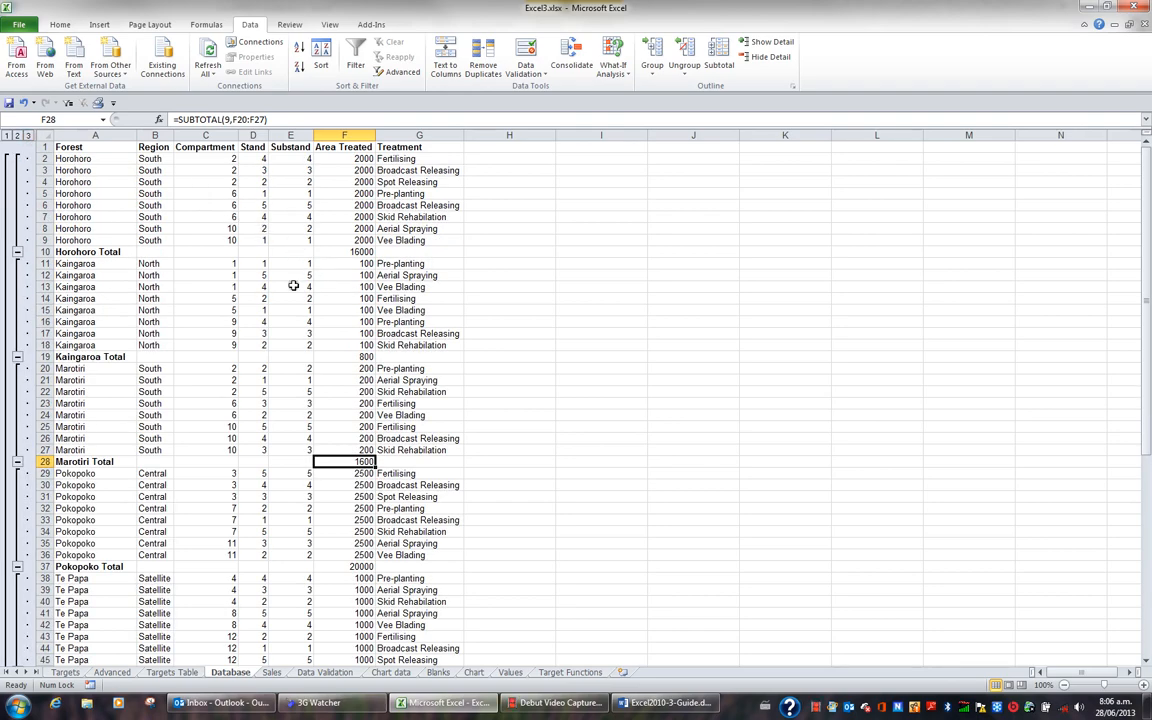
mouse_move(351, 225)
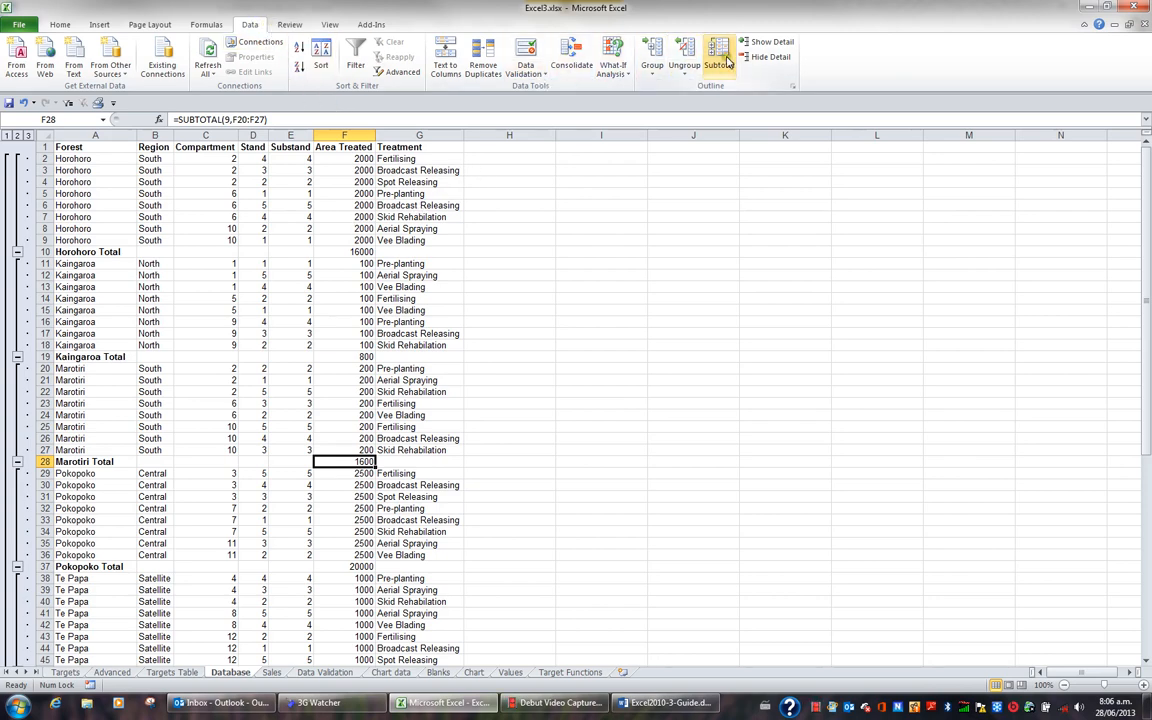
click(718, 58)
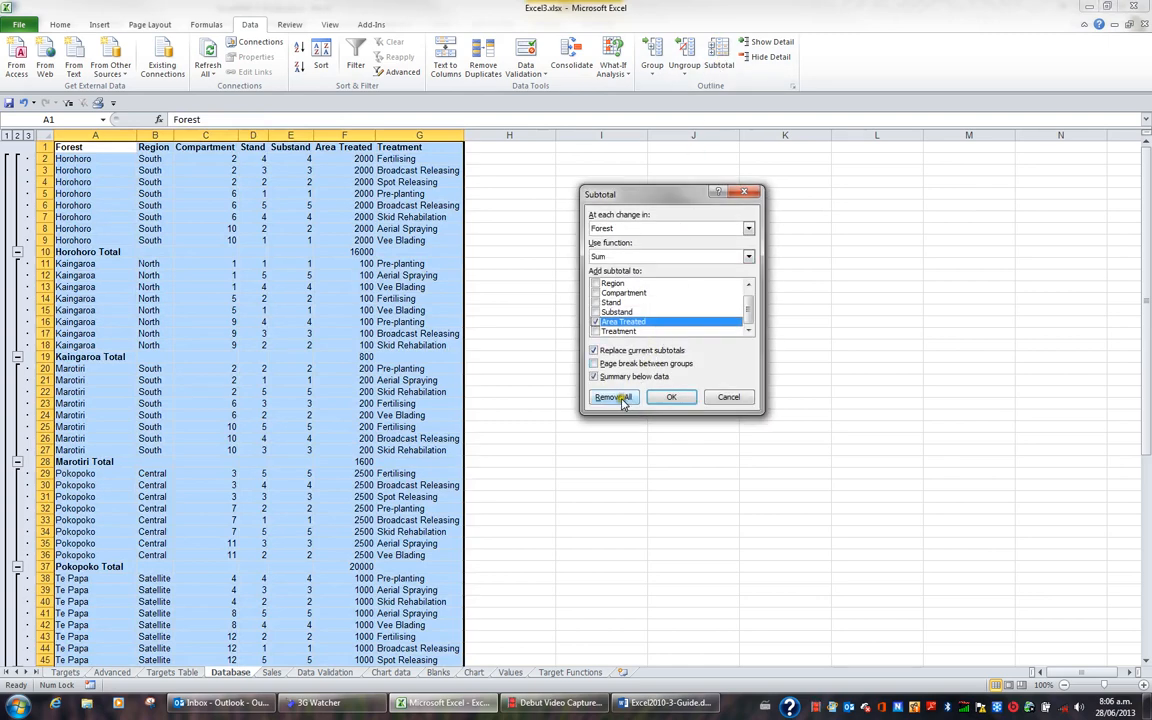
click(612, 397)
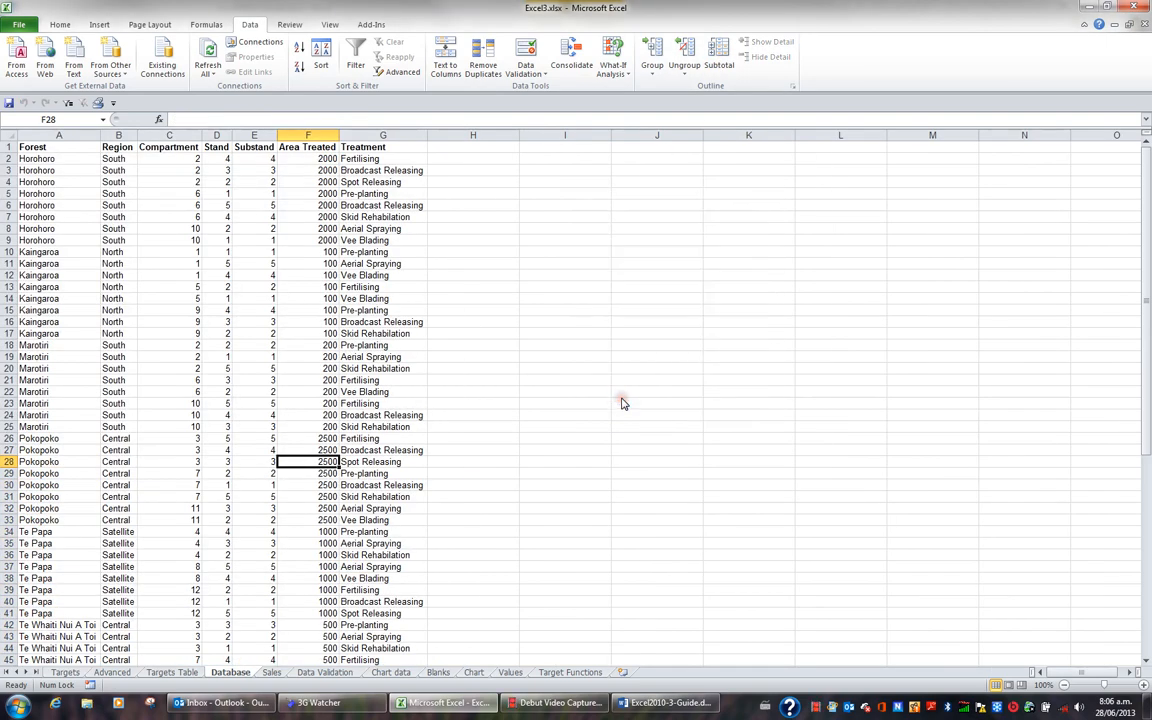
mouse_move(633, 350)
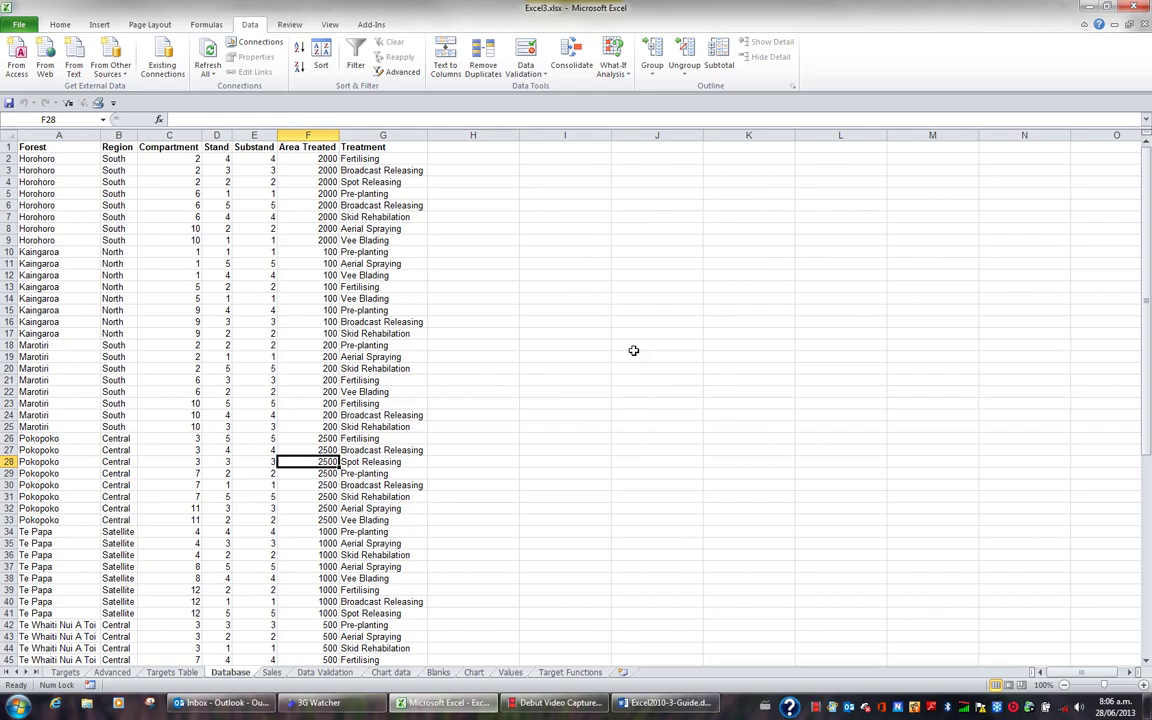